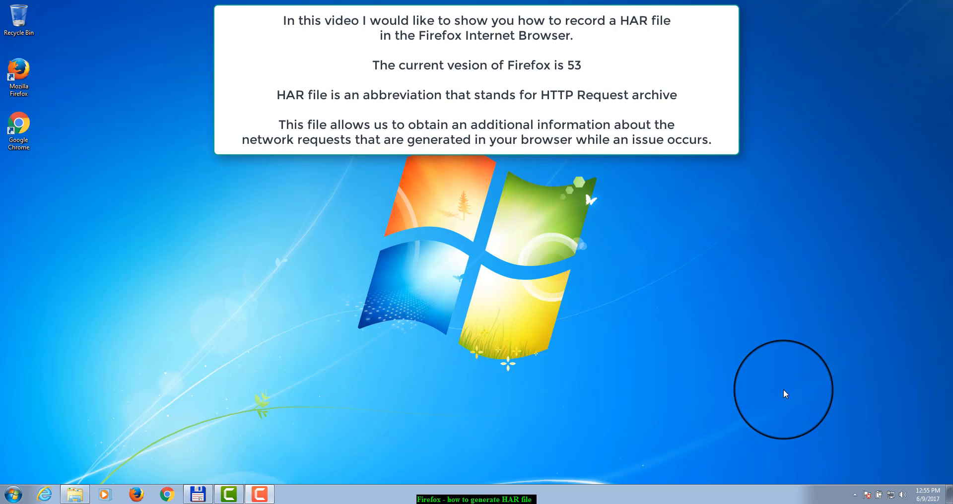
mouse_move(787, 395)
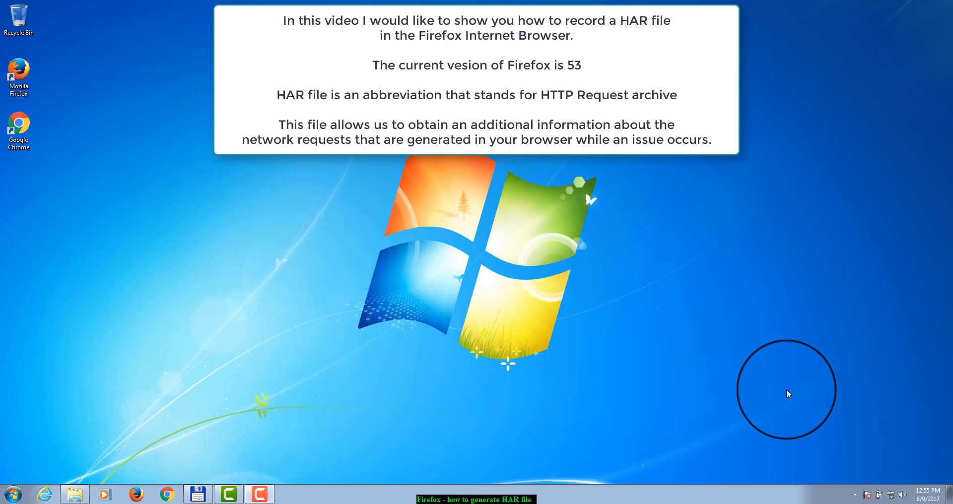
mouse_move(783, 394)
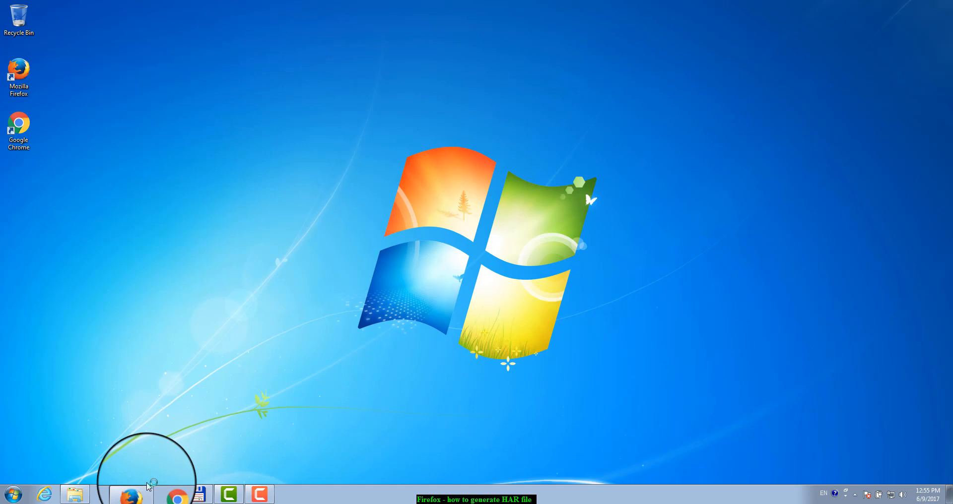
Launch Firefox from the taskbar and bring up the developer tools with F12.
left_click(130, 494)
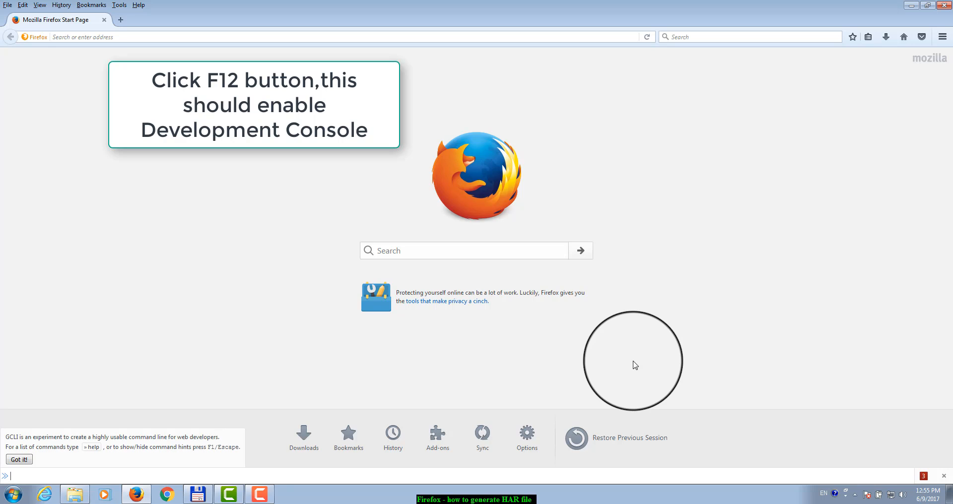
key("F12")
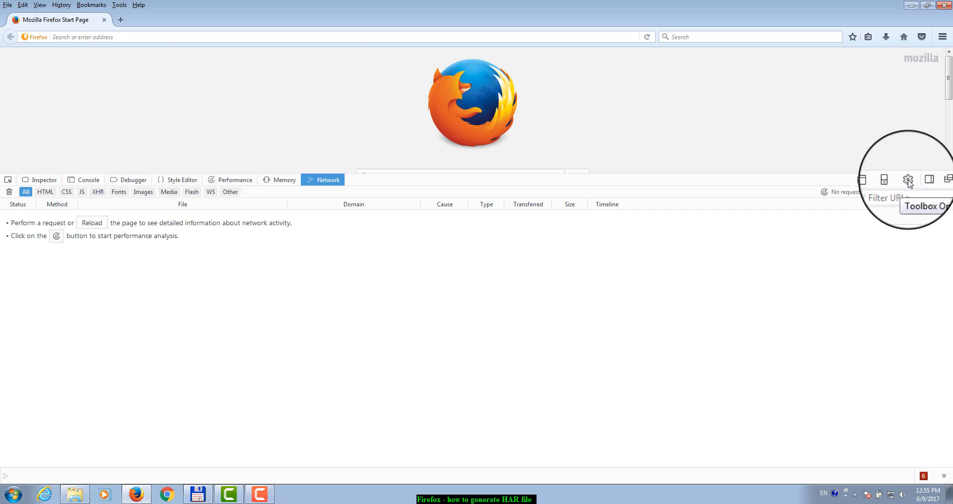
In Toolbox Options keep persistent logs enabled, tick Disable HTTP Cache, and return to the Network monitor.
left_click(909, 180)
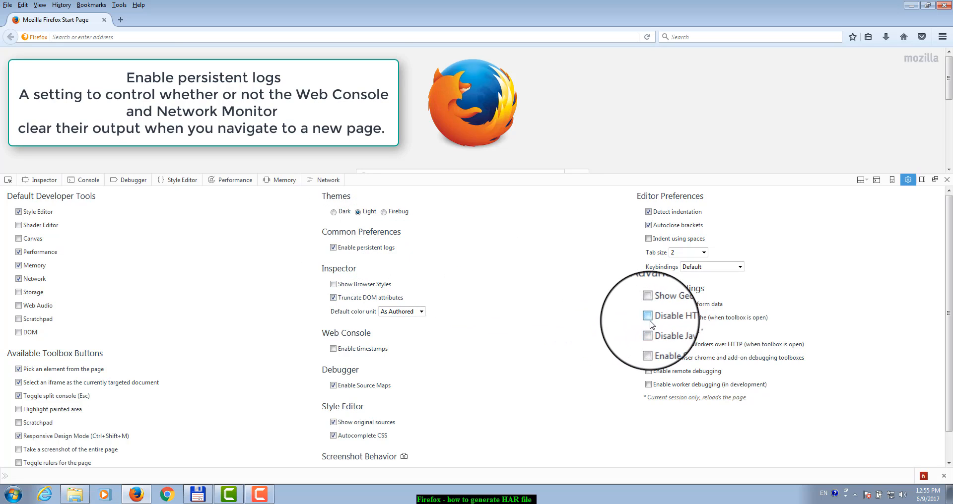
left_click(648, 317)
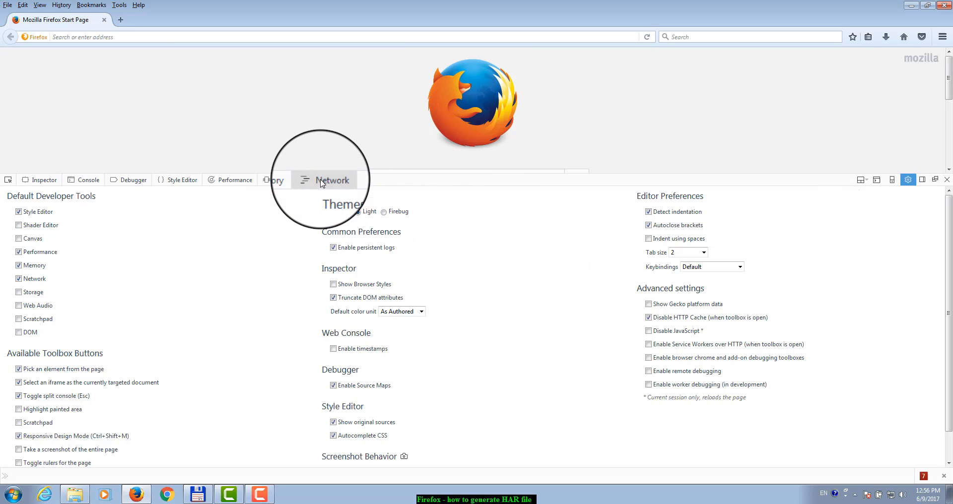
left_click(329, 179)
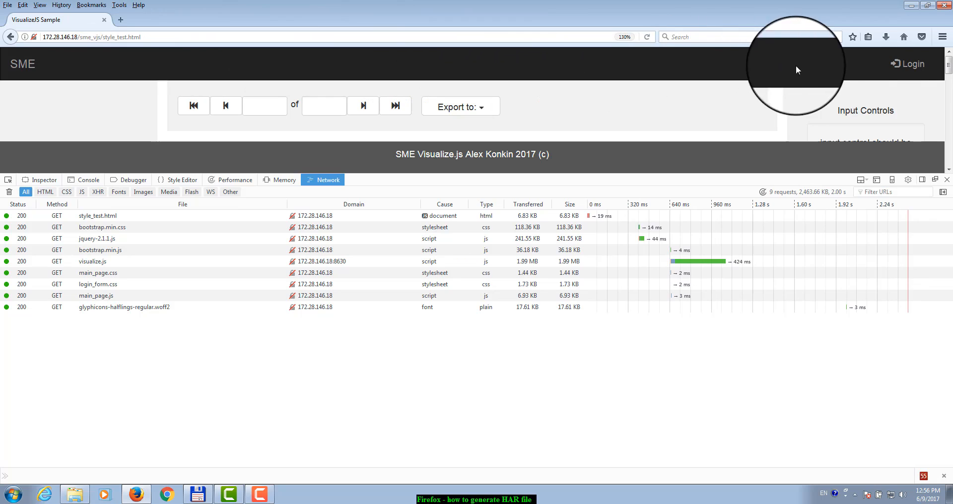
Bring up the sample app's sign-in form while the Network panel records its requests.
left_click(906, 64)
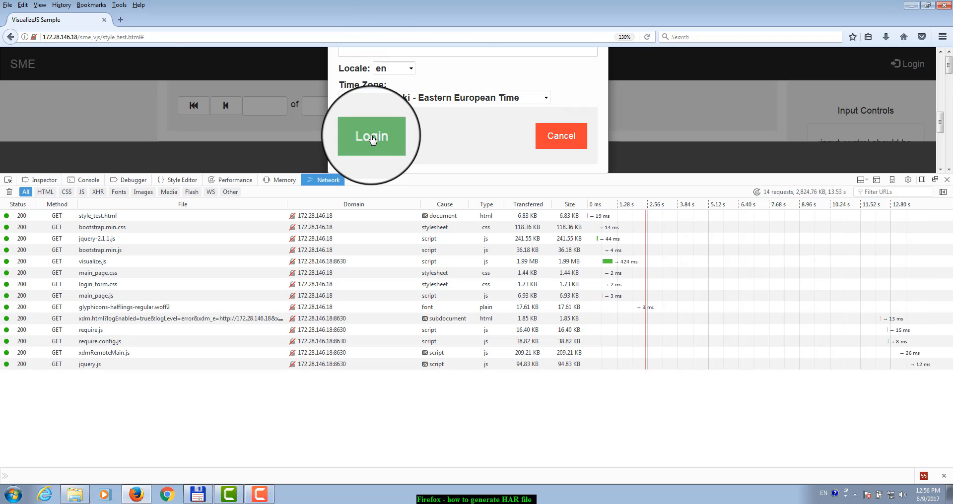
Submit the Login dialog to sign in to the SME app, growing the capture to 52 requests.
left_click(371, 136)
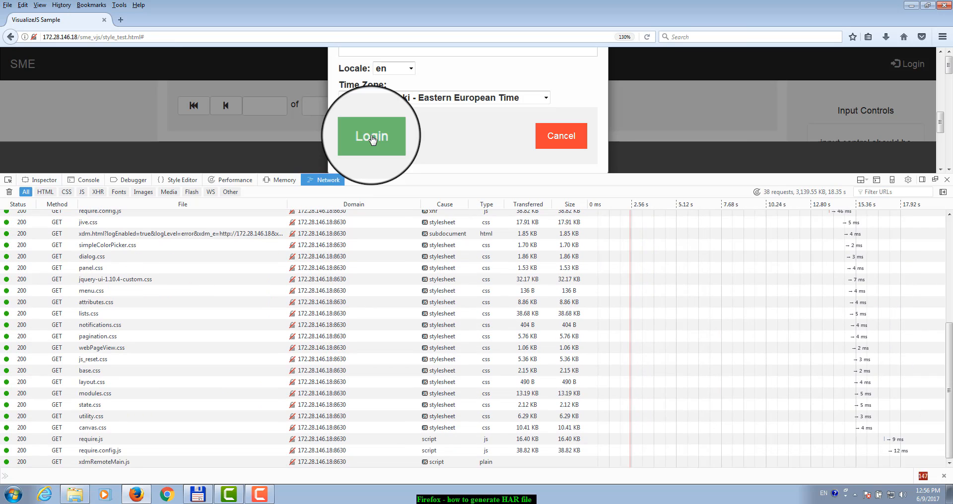
left_click(371, 135)
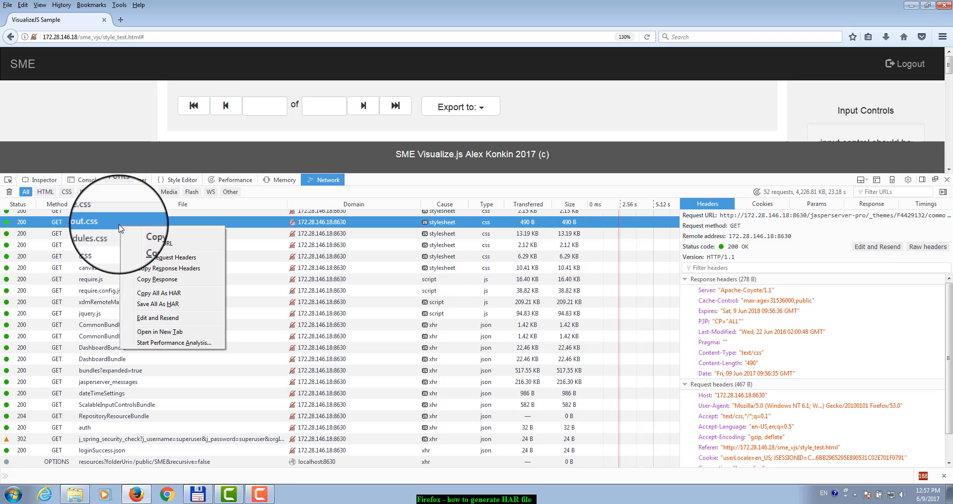
mouse_move(158, 300)
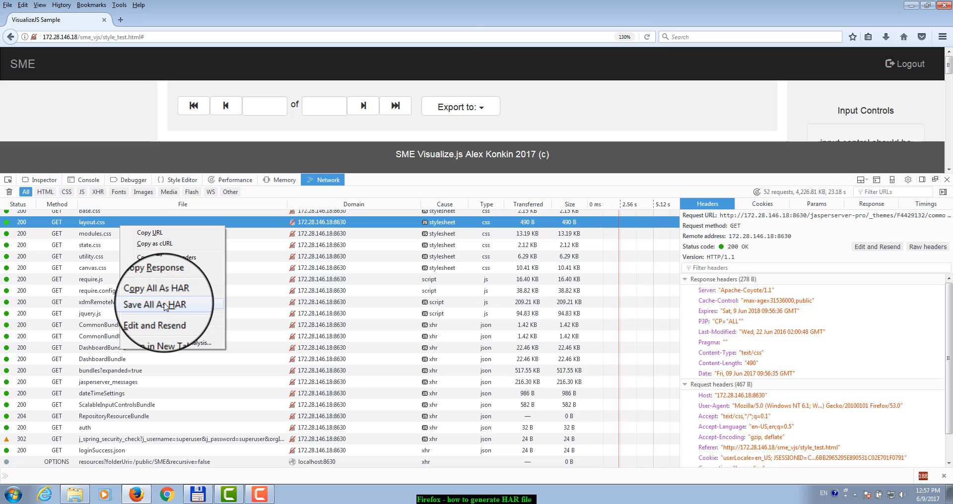
Choose Save All As HAR on a captured request to export every request to Downloads.
left_click(155, 305)
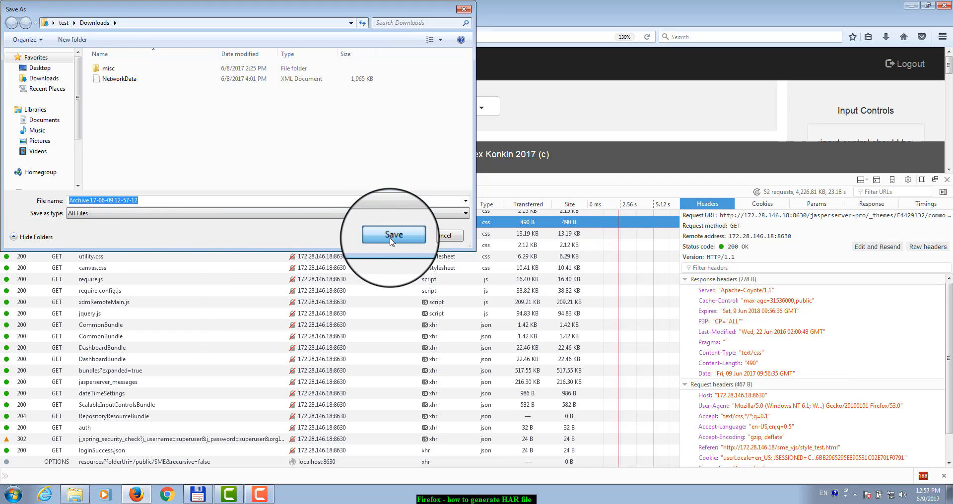
Confirm Save to write the HAR archive with its default filename into Downloads.
left_click(393, 234)
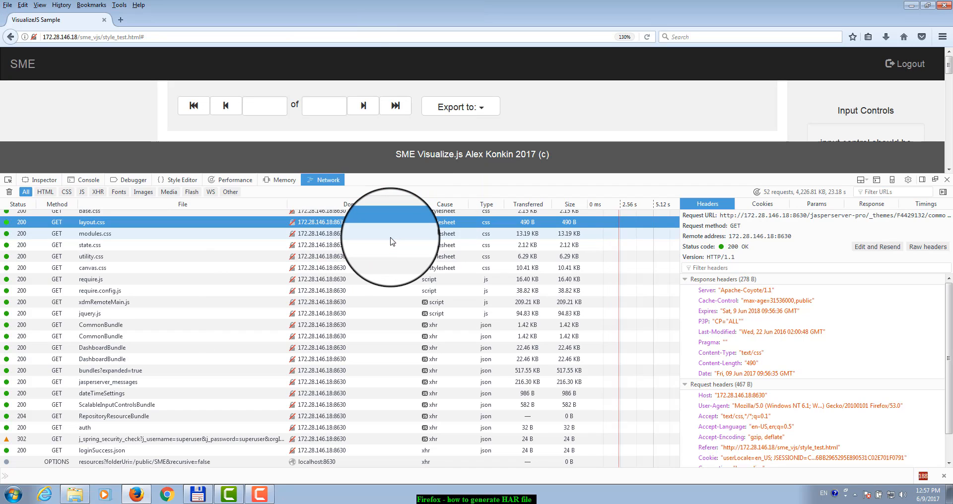
mouse_move(498, 229)
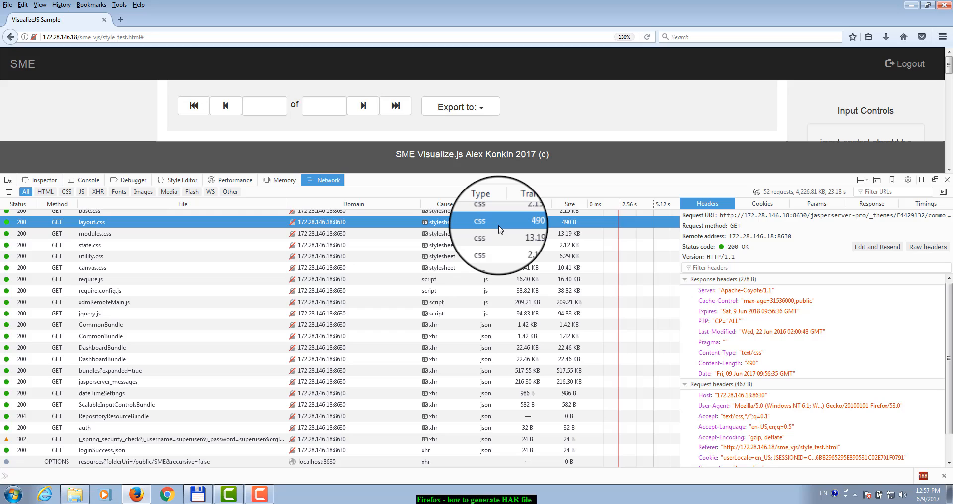